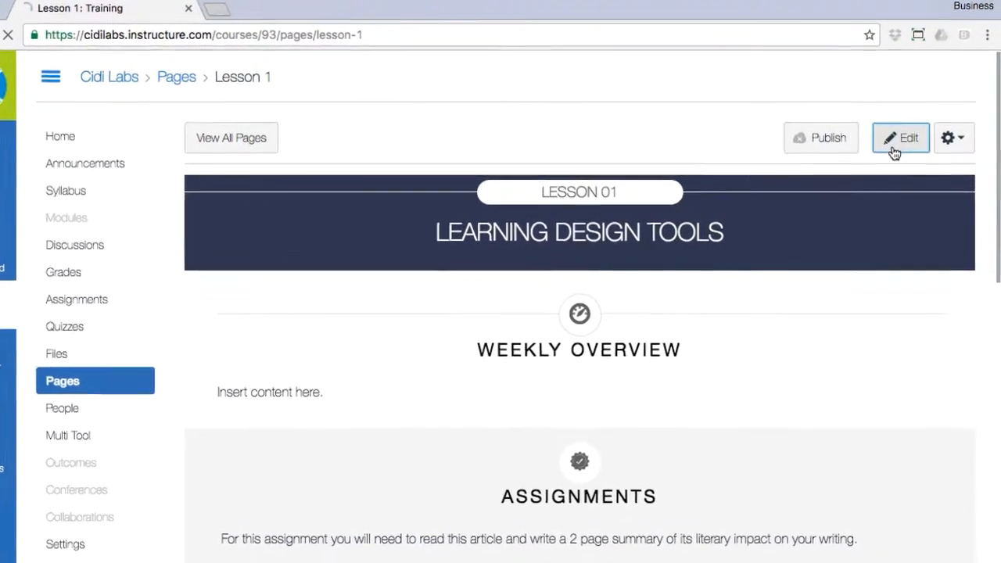
Start editing the Lesson 1 page and launch Design Tools beside the editor
click(899, 137)
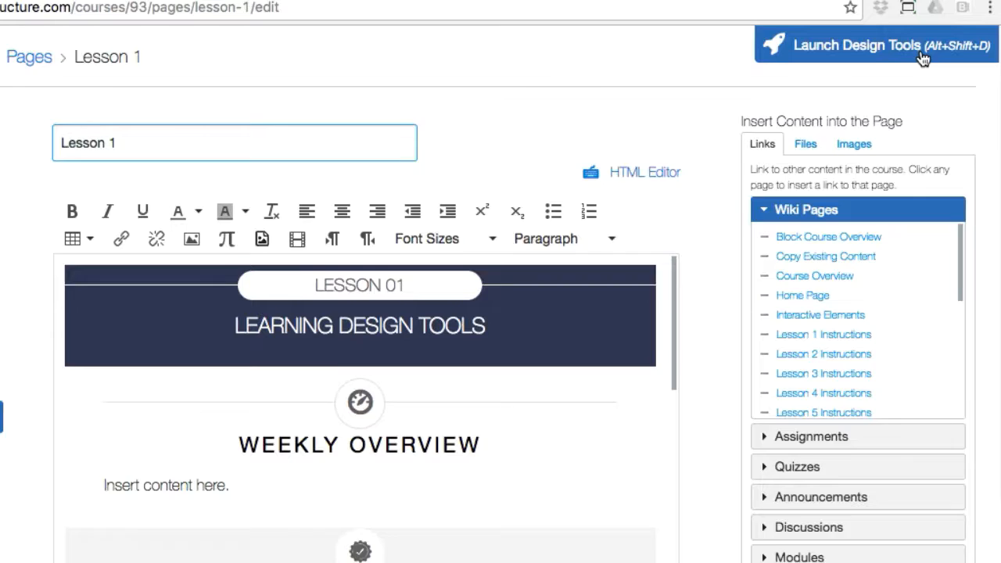
click(875, 45)
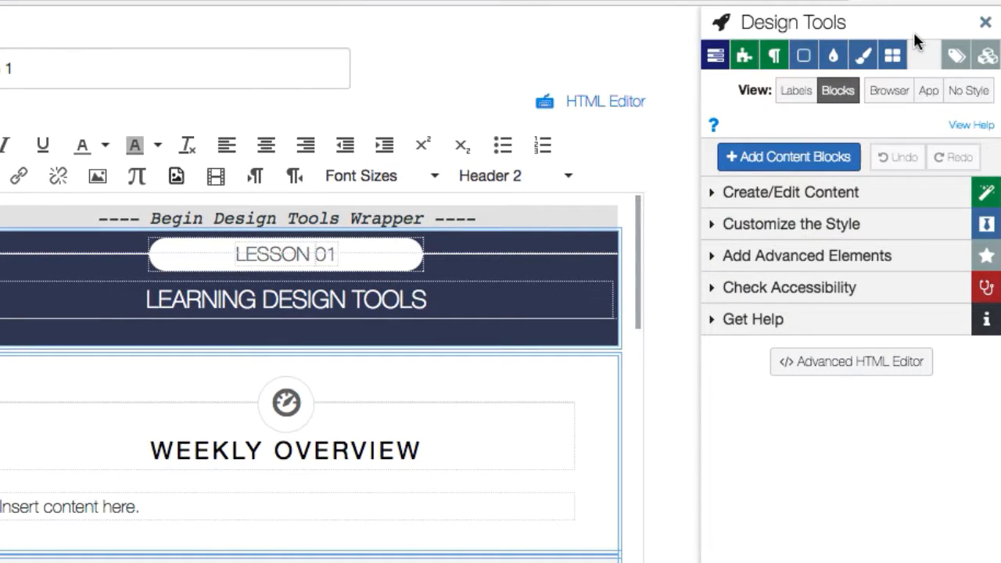
mouse_move(935, 229)
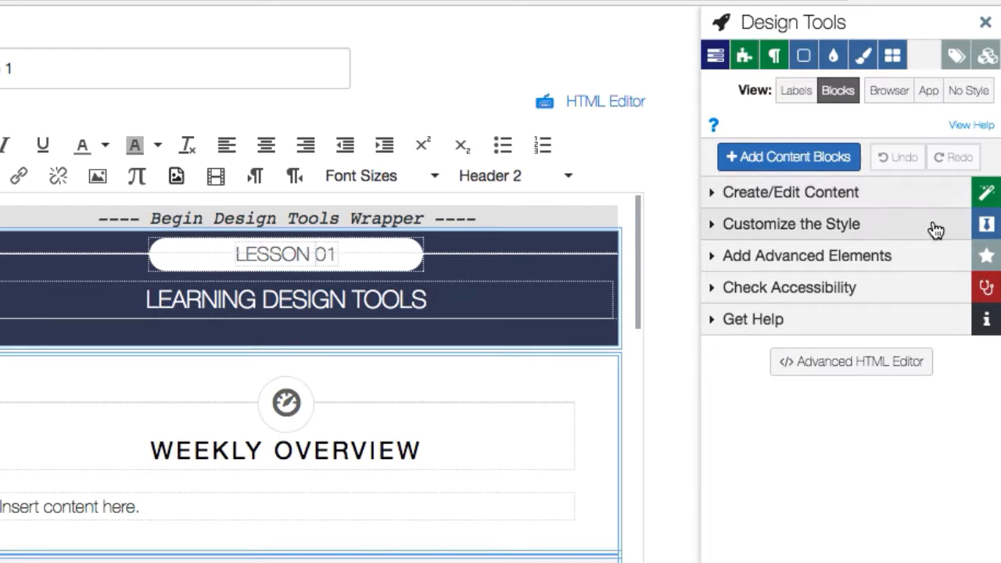
Restyle the Assignments START link as a green success button labelled 'Home' with a house icon
click(790, 223)
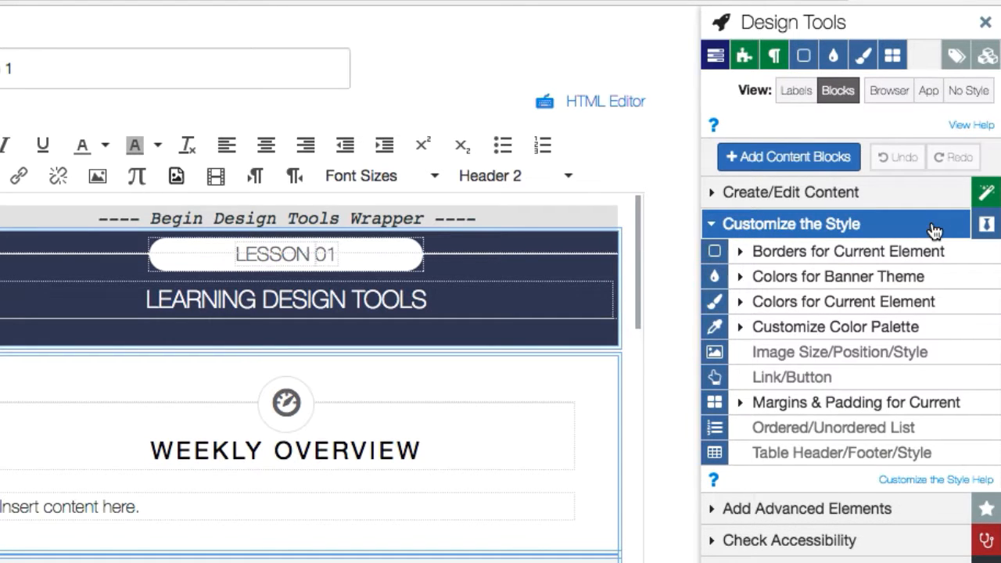
click(791, 376)
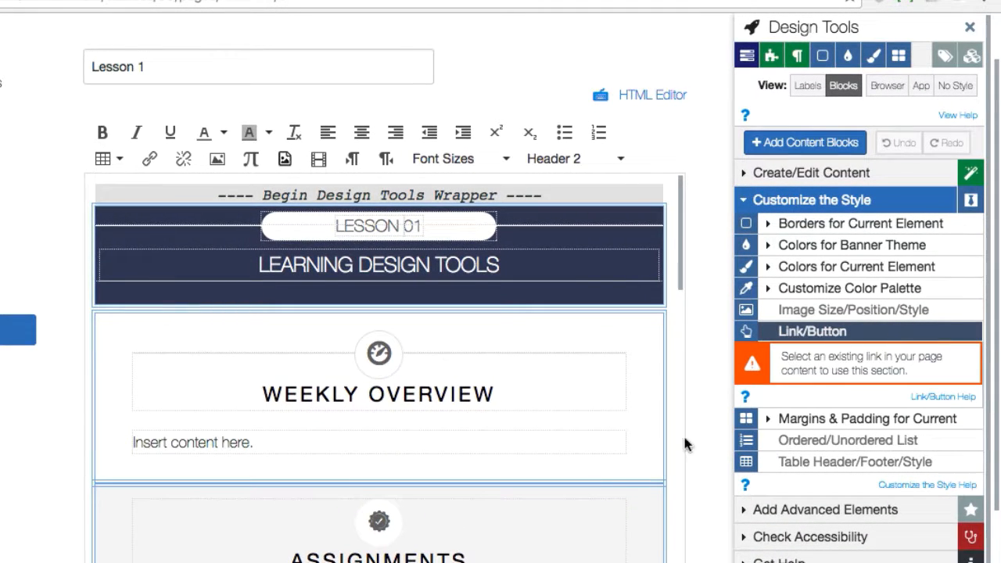
scroll(down, 3)
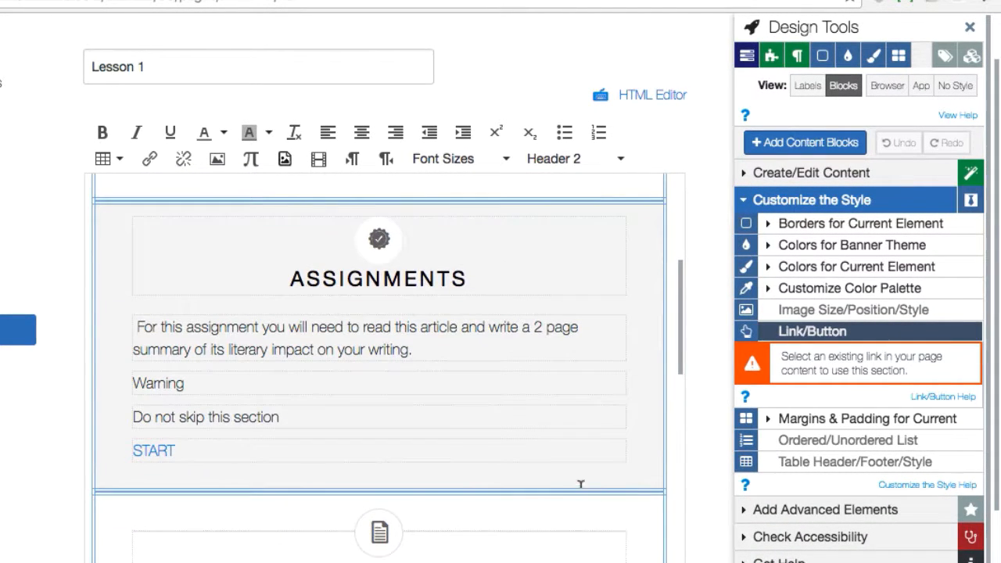
click(153, 450)
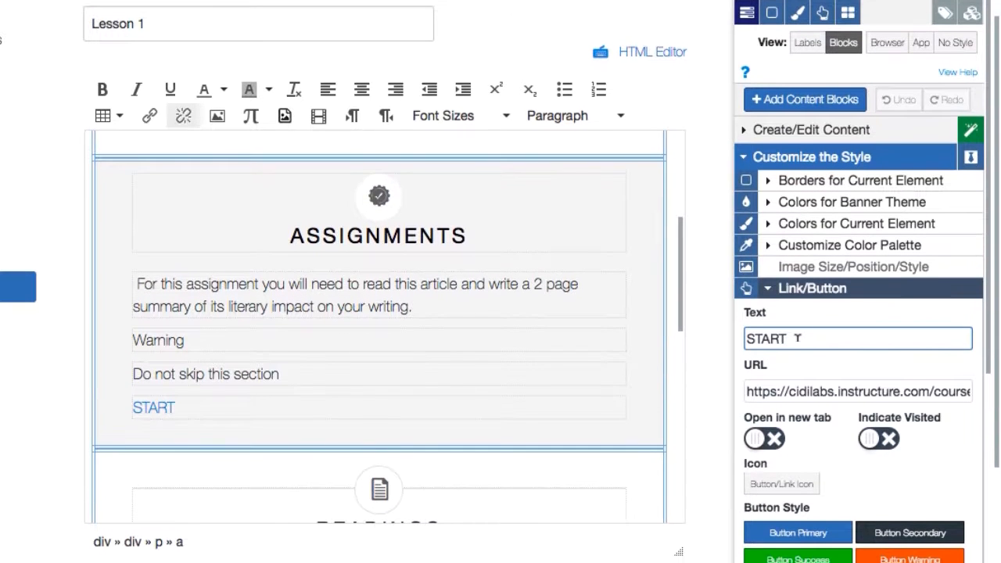
text(H)
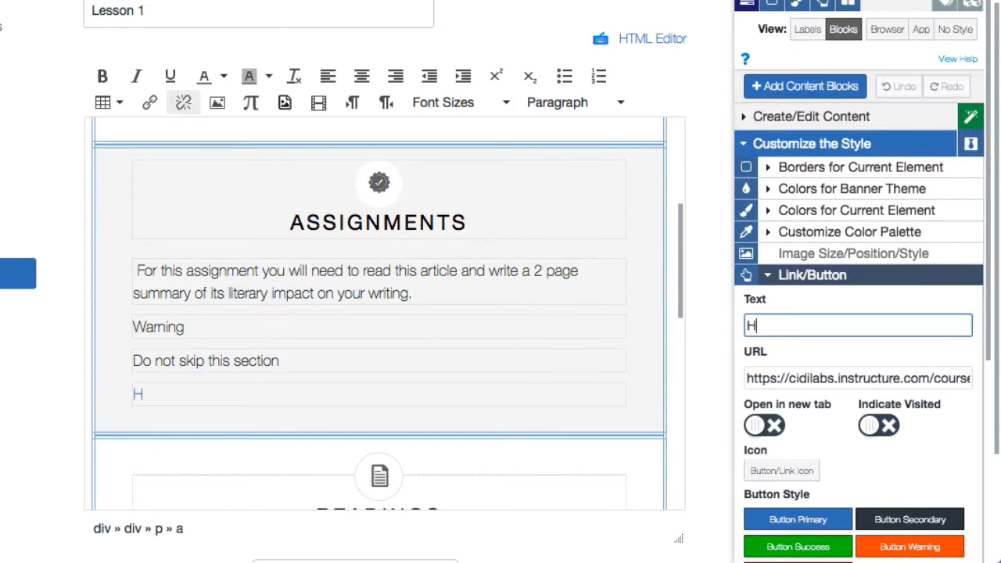
text(ome)
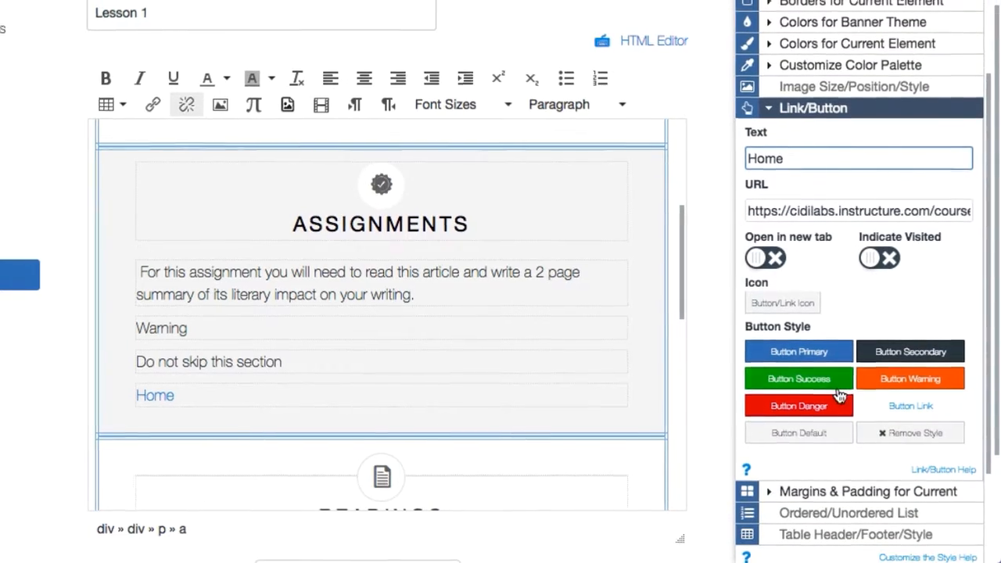
click(798, 378)
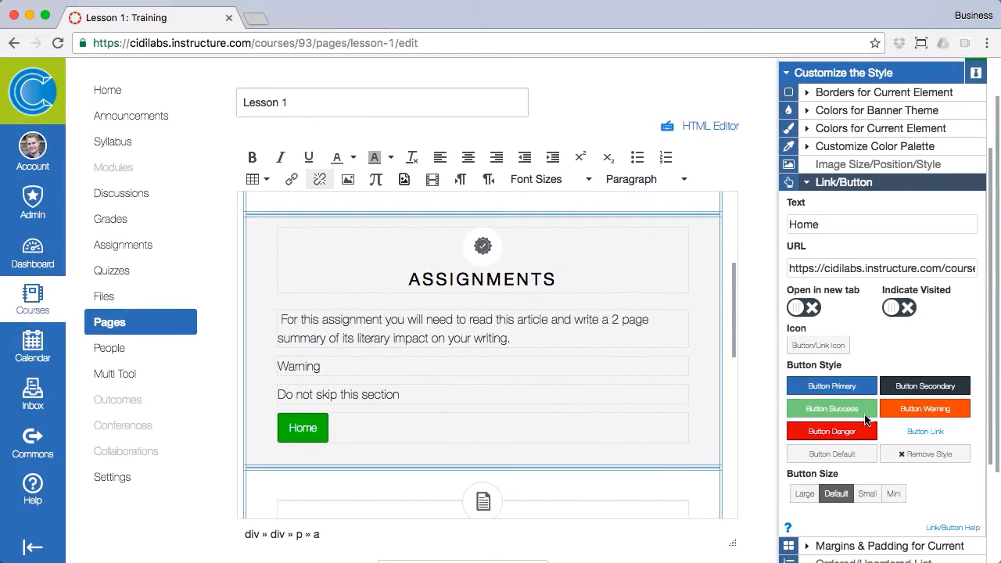
click(818, 344)
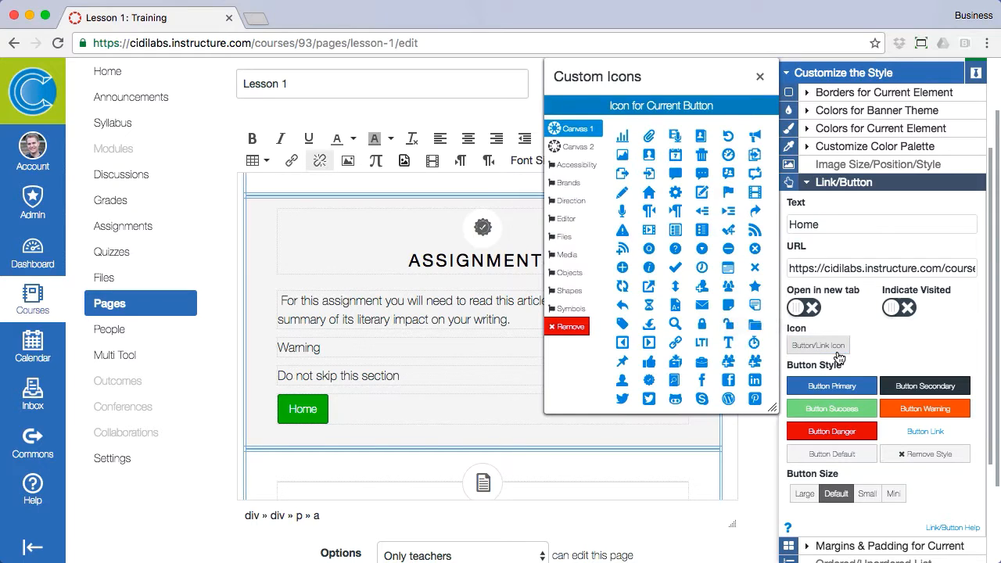
click(648, 192)
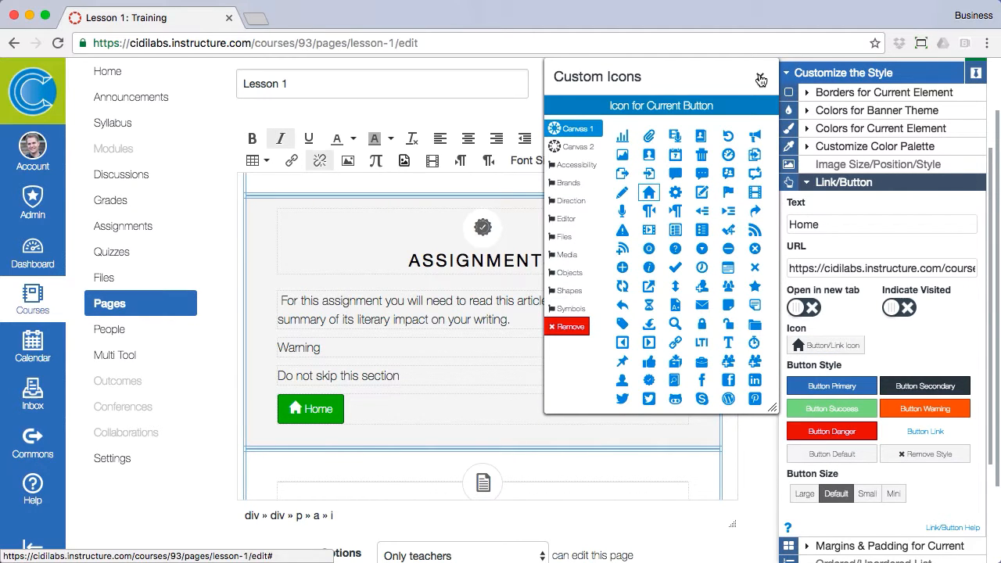
Close the icon picker, set the reading list to Square bullets, and collapse Customize the Style
click(760, 80)
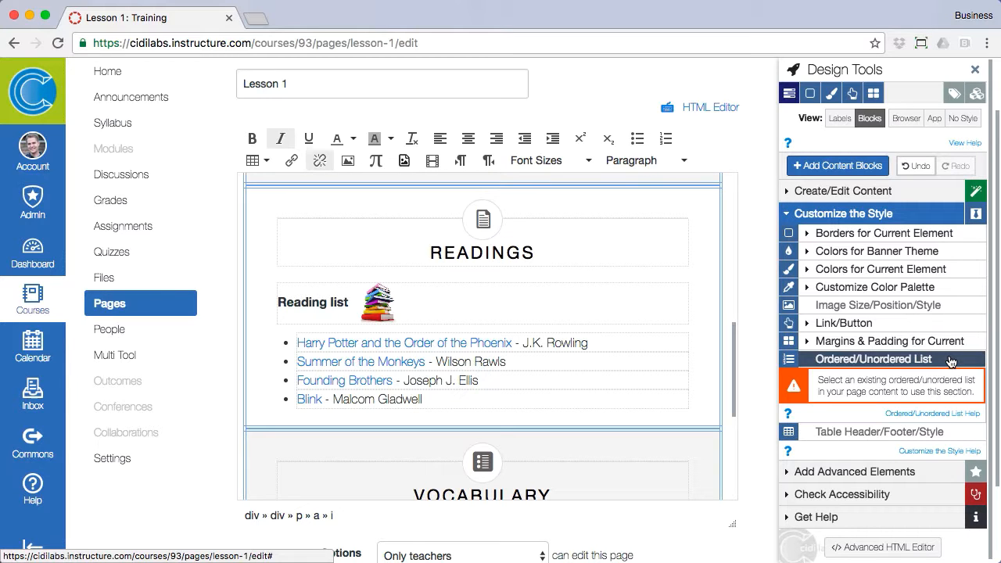
mouse_move(815, 366)
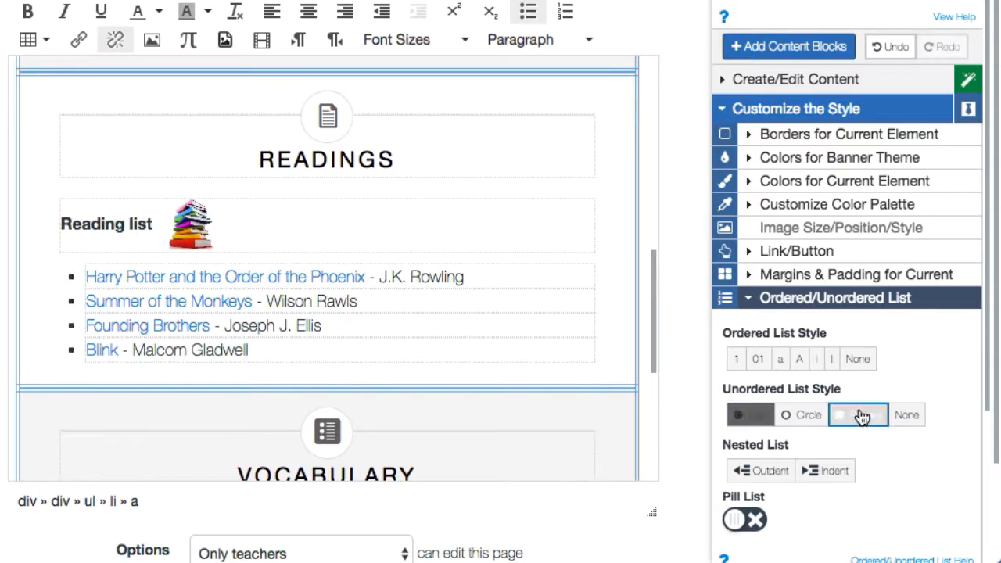
click(858, 414)
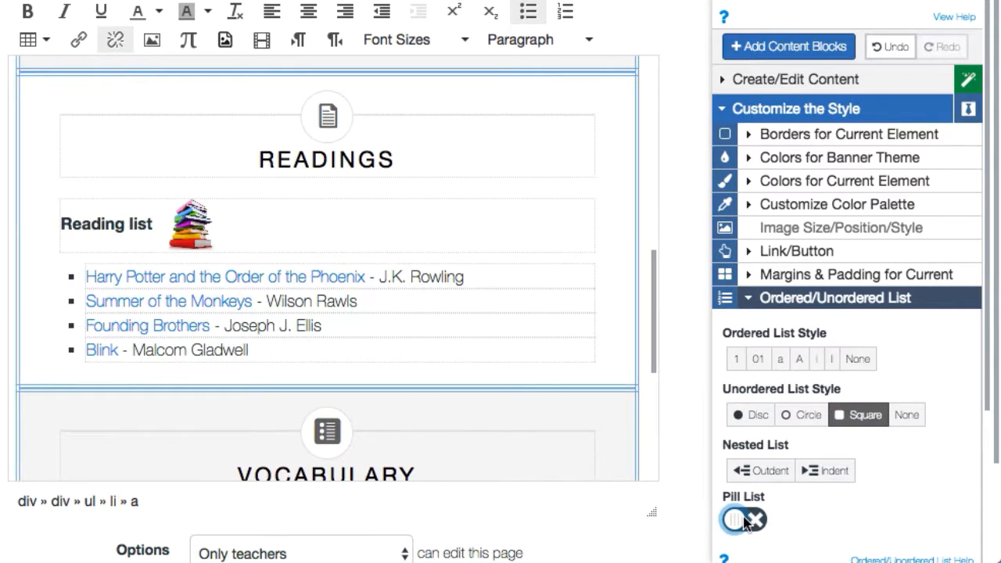
click(795, 108)
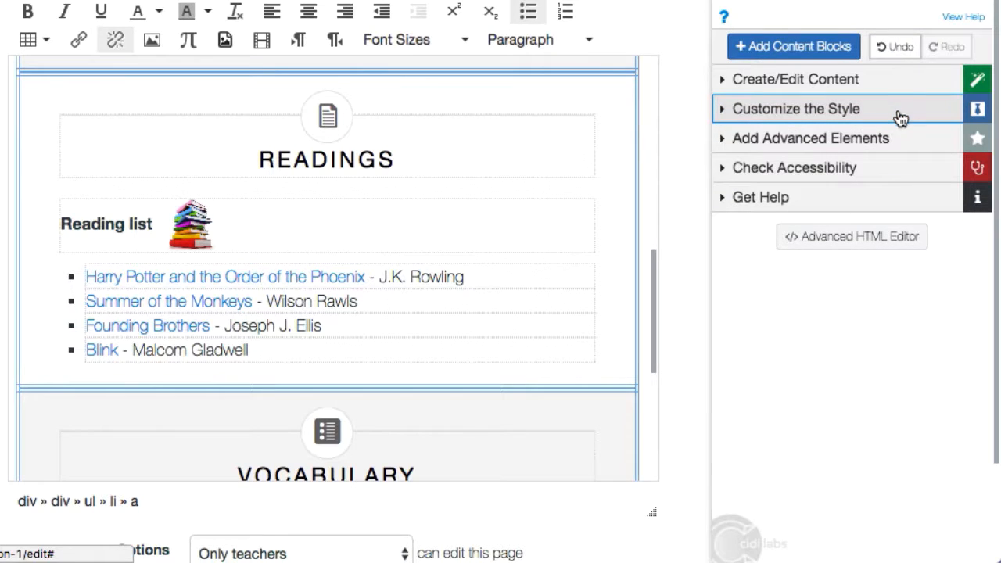
Switch the Vocabulary description list to Horizontal, then back to Vertical
click(810, 138)
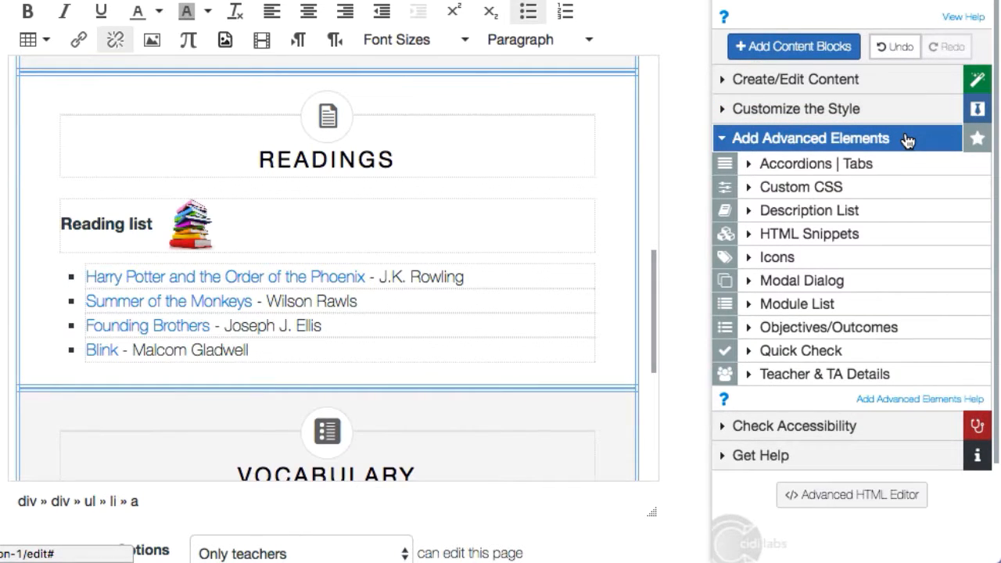
click(809, 209)
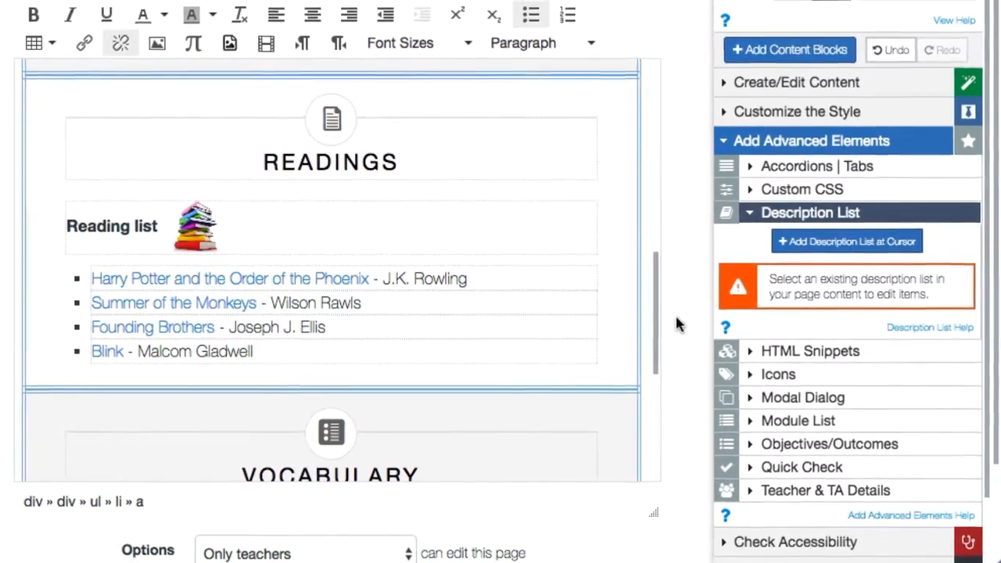
scroll(down, 3)
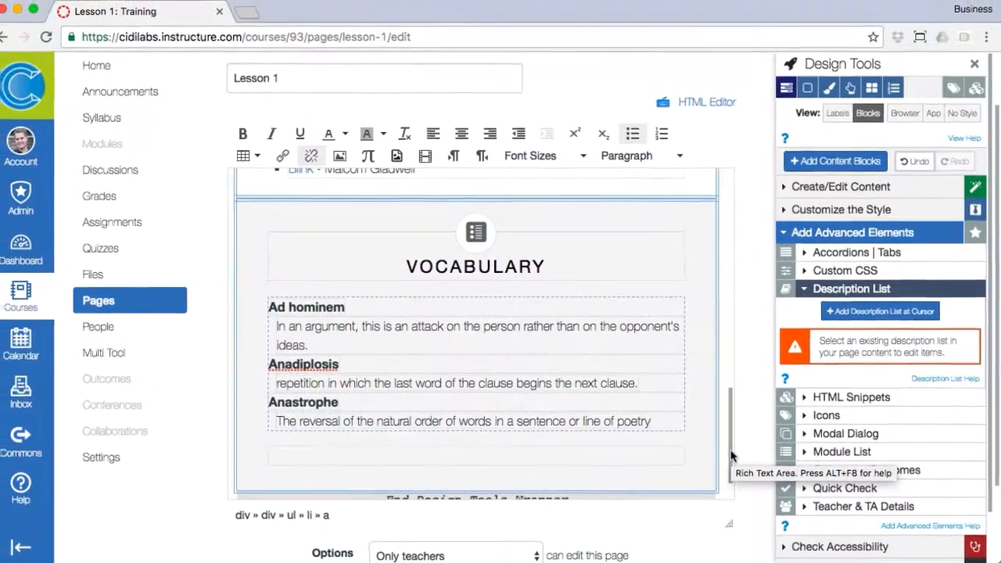
click(475, 363)
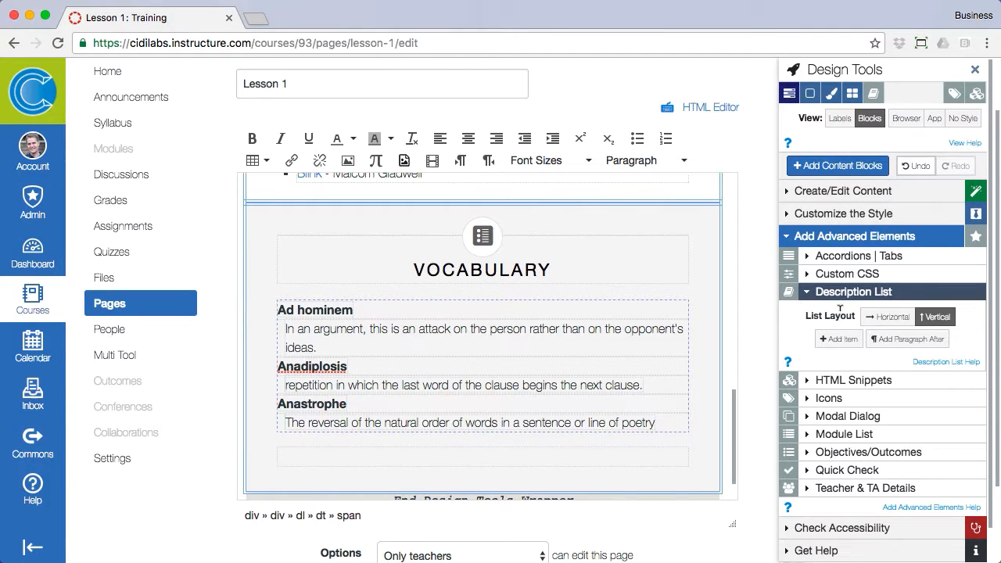
click(886, 317)
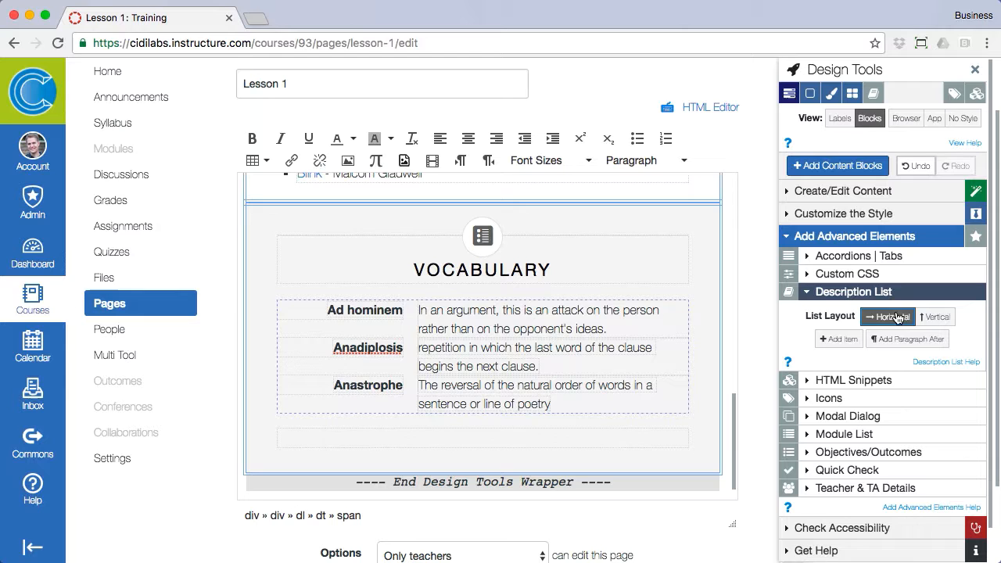
click(935, 317)
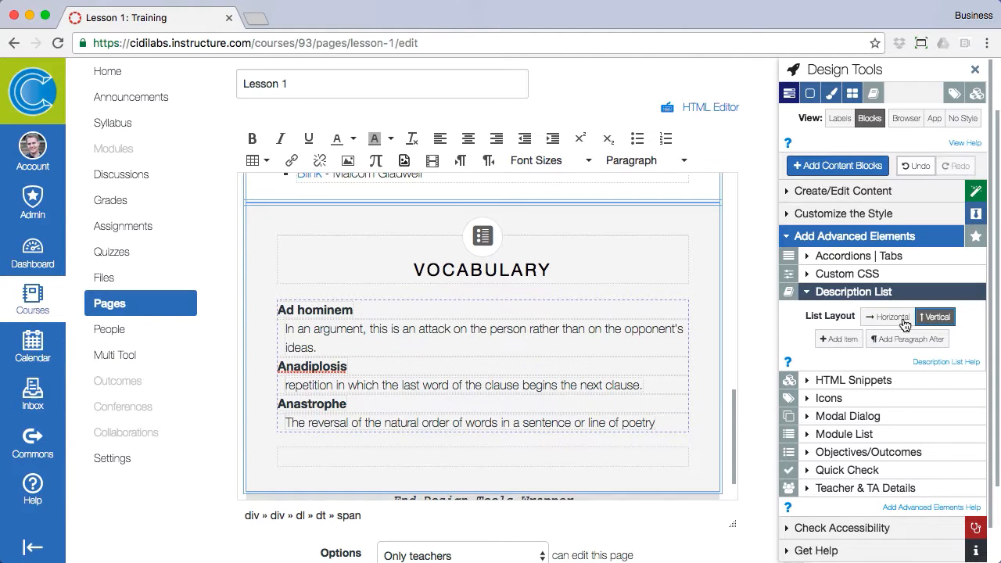
click(837, 339)
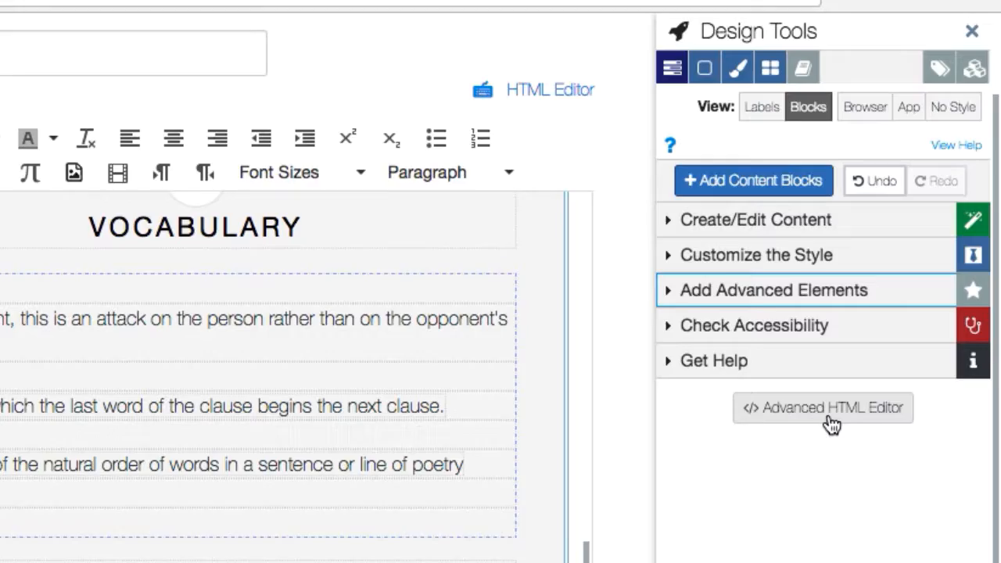
Open the Advanced HTML Editor on the Vocabulary section's outer div
click(822, 407)
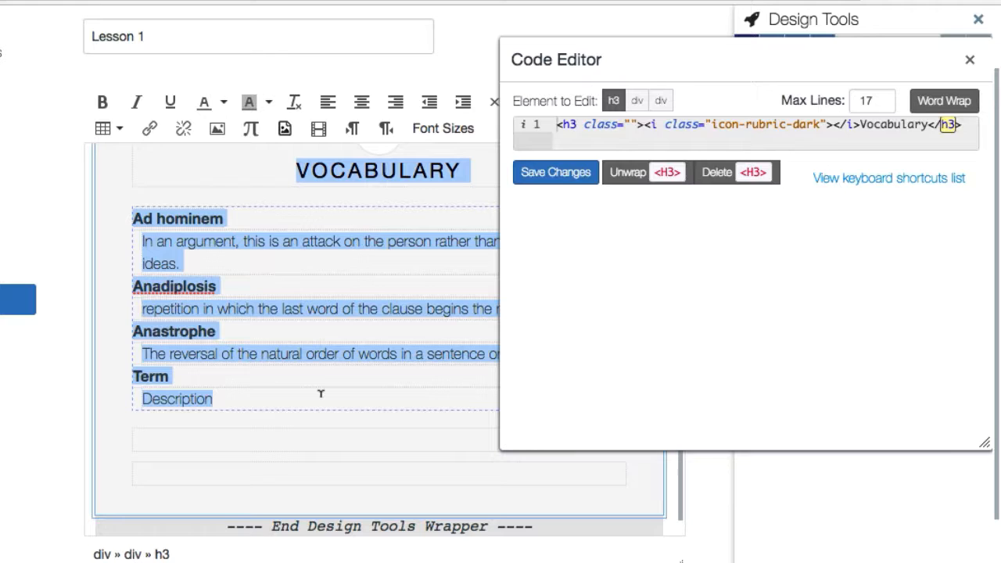
click(637, 100)
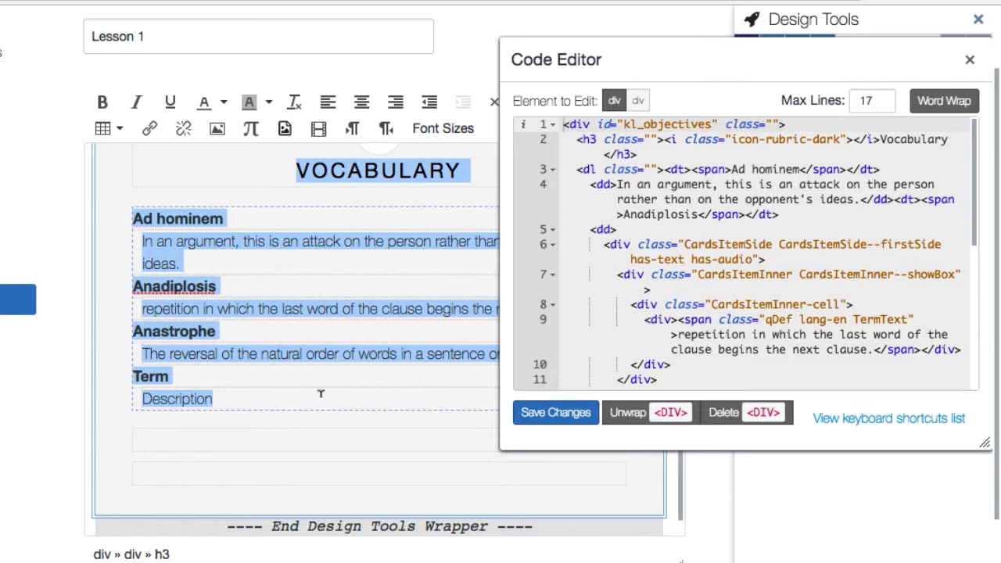
Show the code editor's keyboard shortcuts list and toggle Word Wrap off and back on
click(888, 418)
text(A)
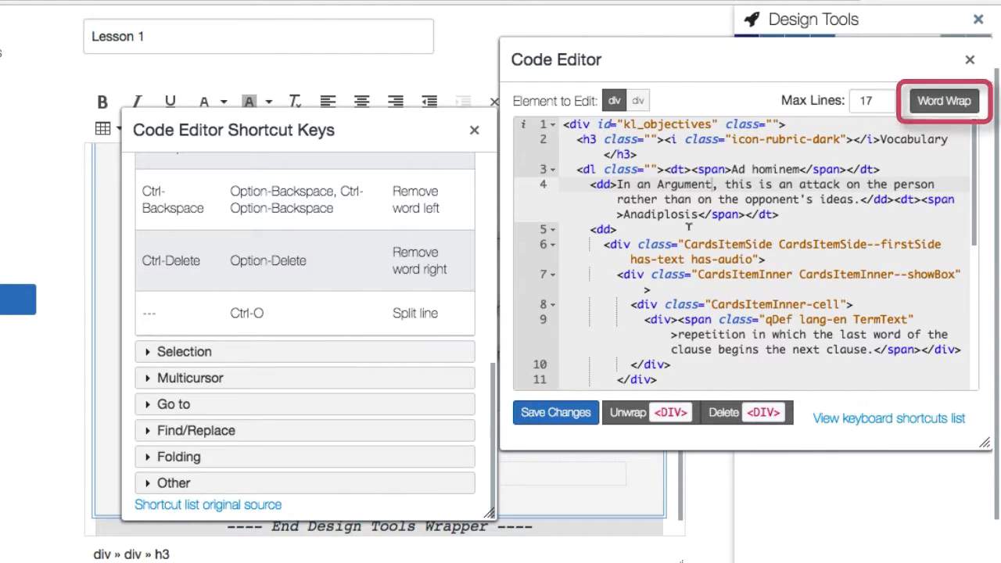
click(942, 101)
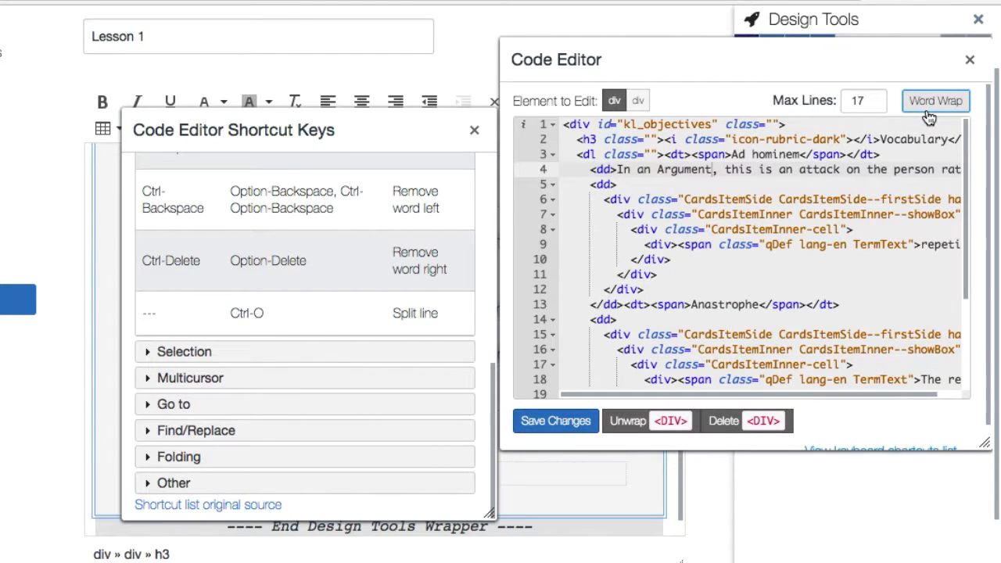
click(935, 100)
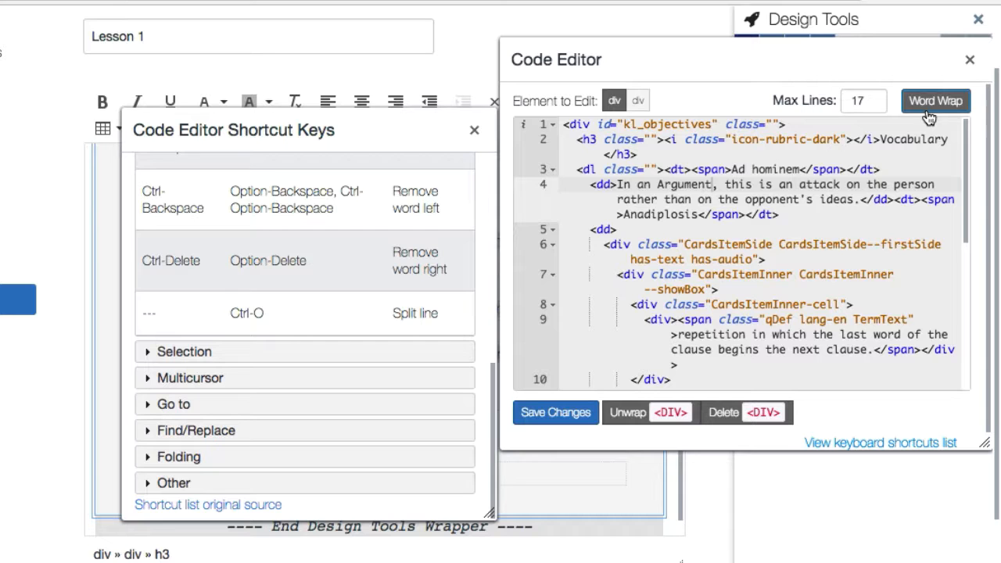